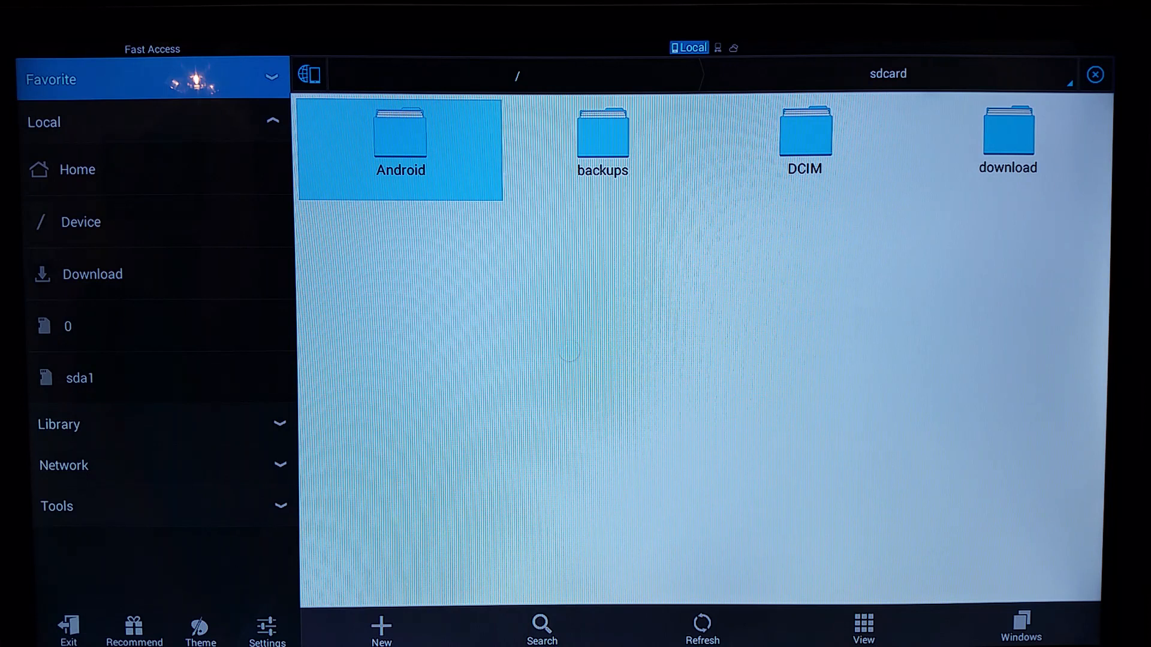
{"action": "mouse_move", "coordinate": [199, 268]}
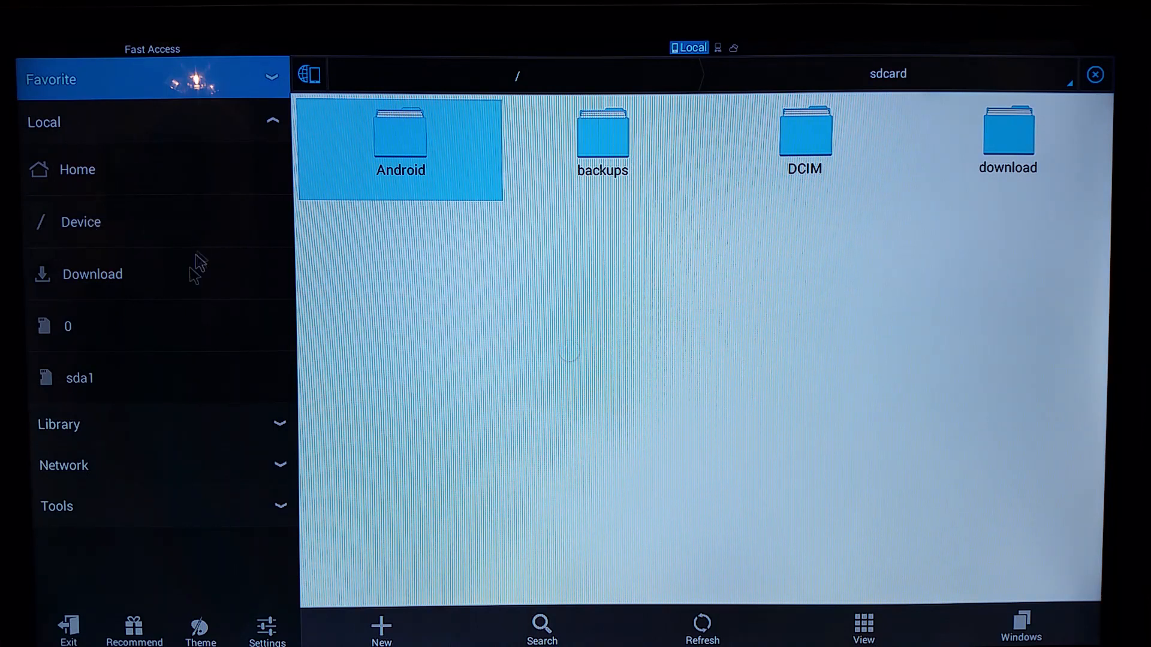
{"action": "mouse_move", "coordinate": [102, 389]}
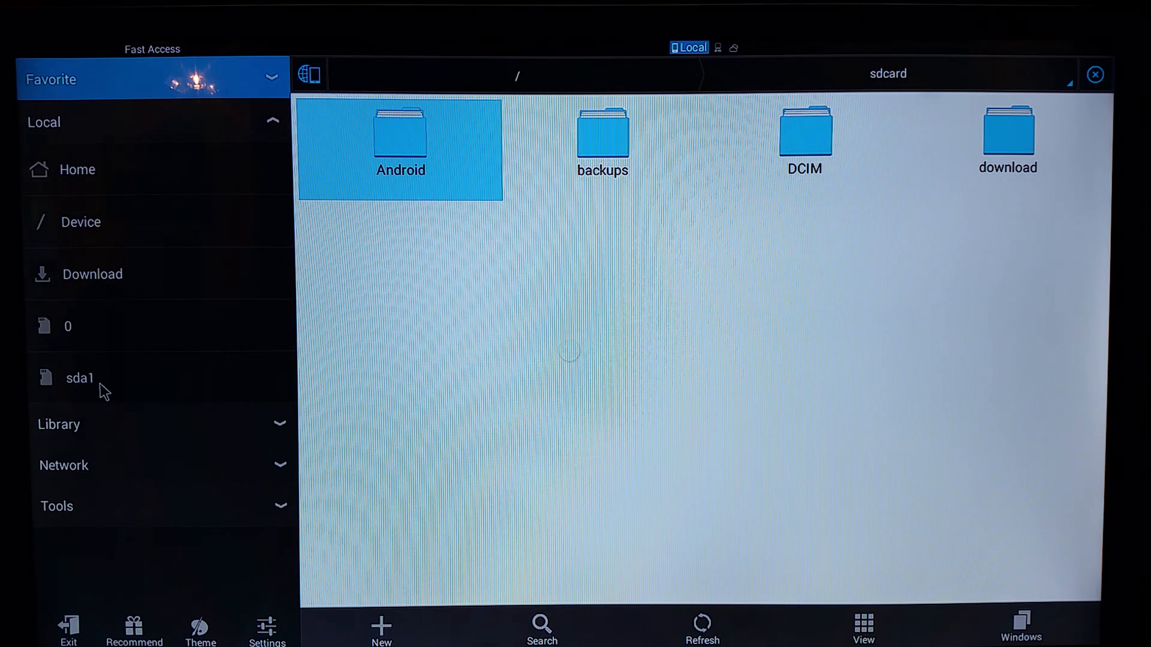
Step: Return to internal storage and drill into Android/data/org.xbmc.kodi/files, which appears empty
{"action": "left_click", "coordinate": [79, 378]}
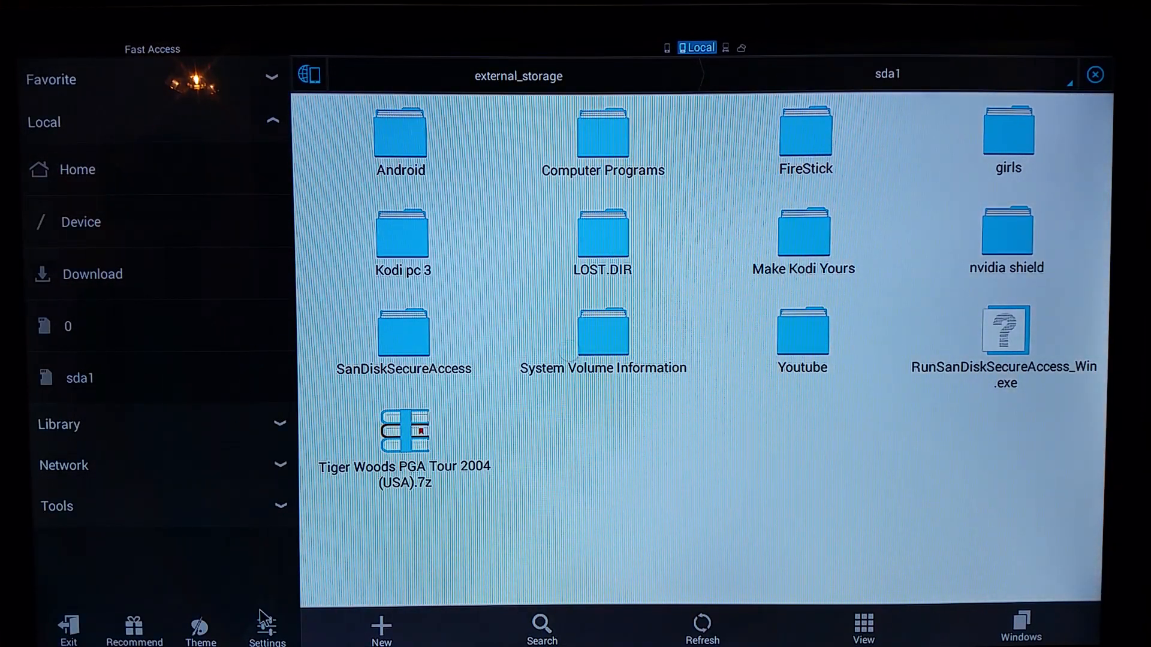
{"action": "mouse_move", "coordinate": [93, 200]}
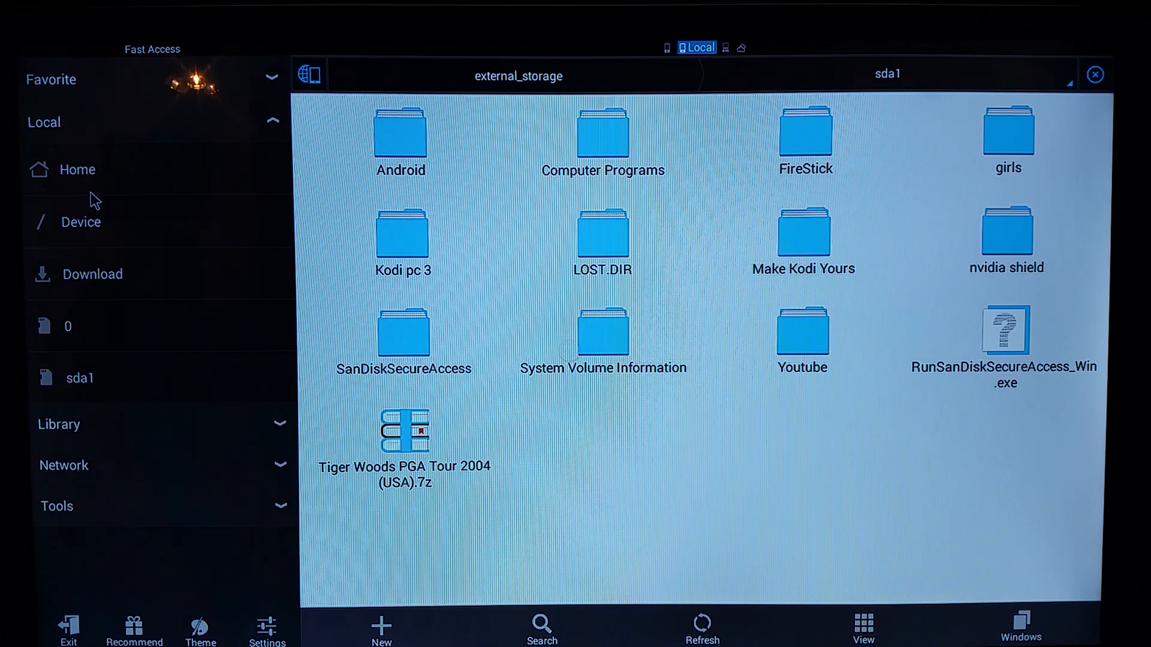
{"action": "left_click", "coordinate": [76, 169]}
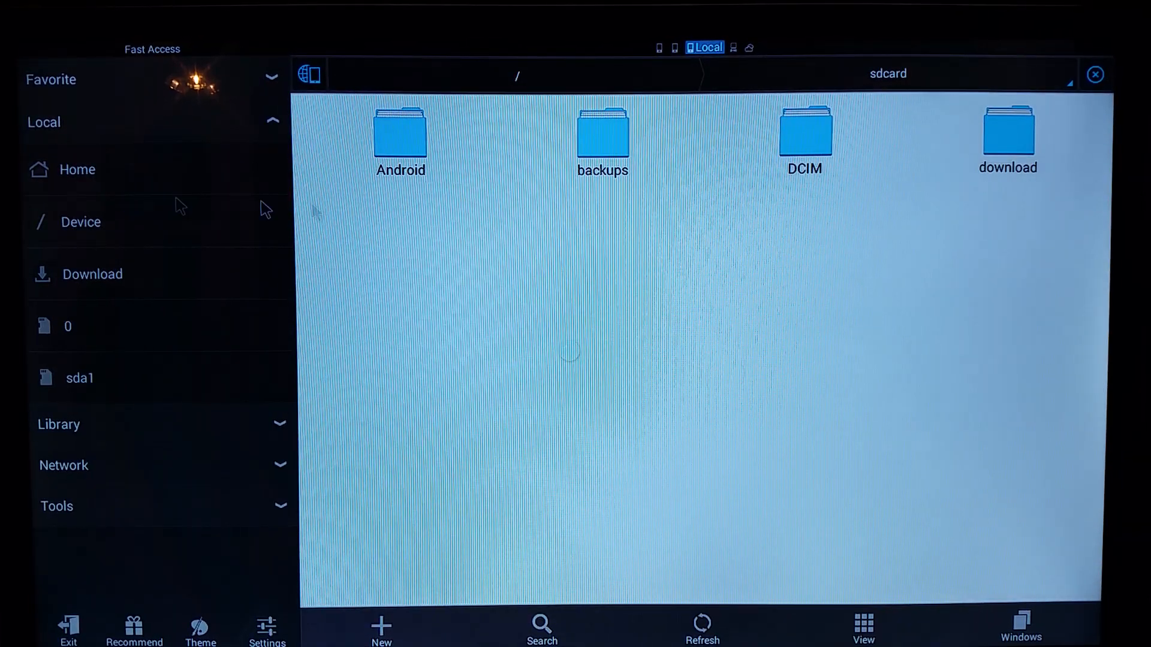
{"action": "mouse_move", "coordinate": [415, 167]}
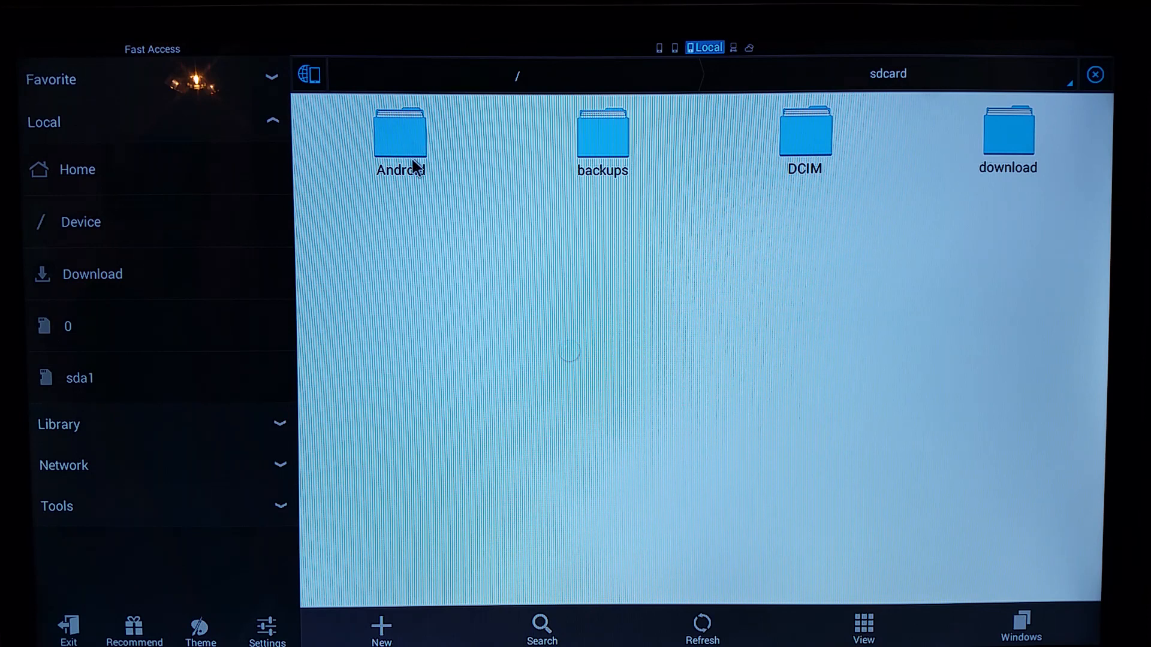
{"action": "double_click", "coordinate": [400, 140]}
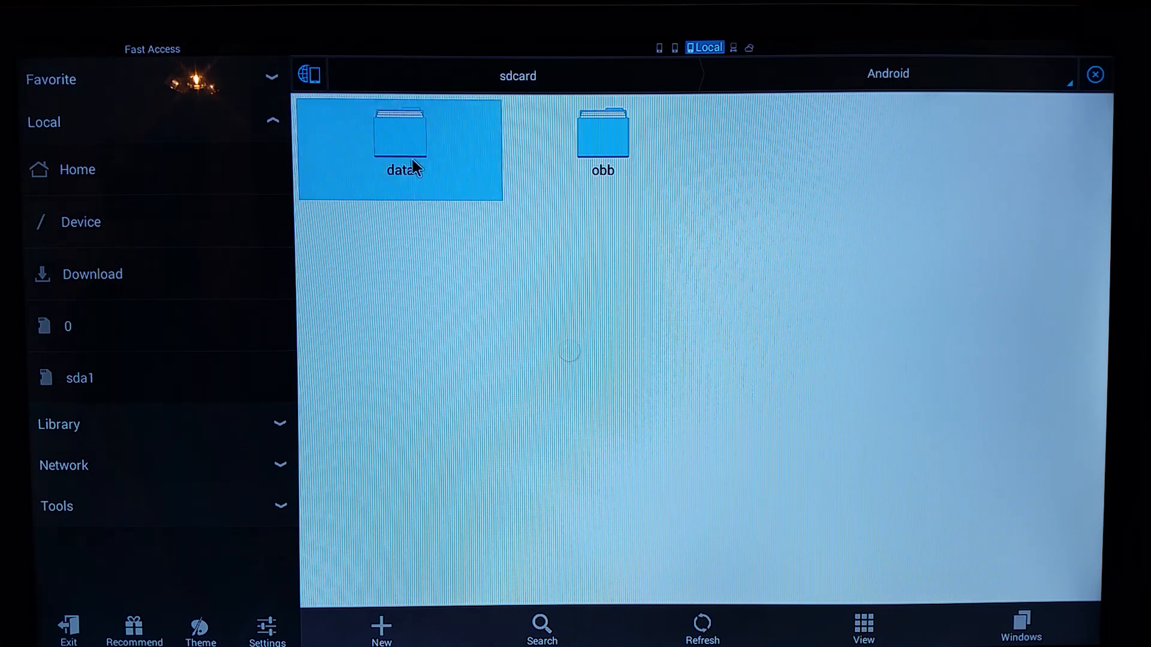
{"action": "double_click", "coordinate": [400, 140]}
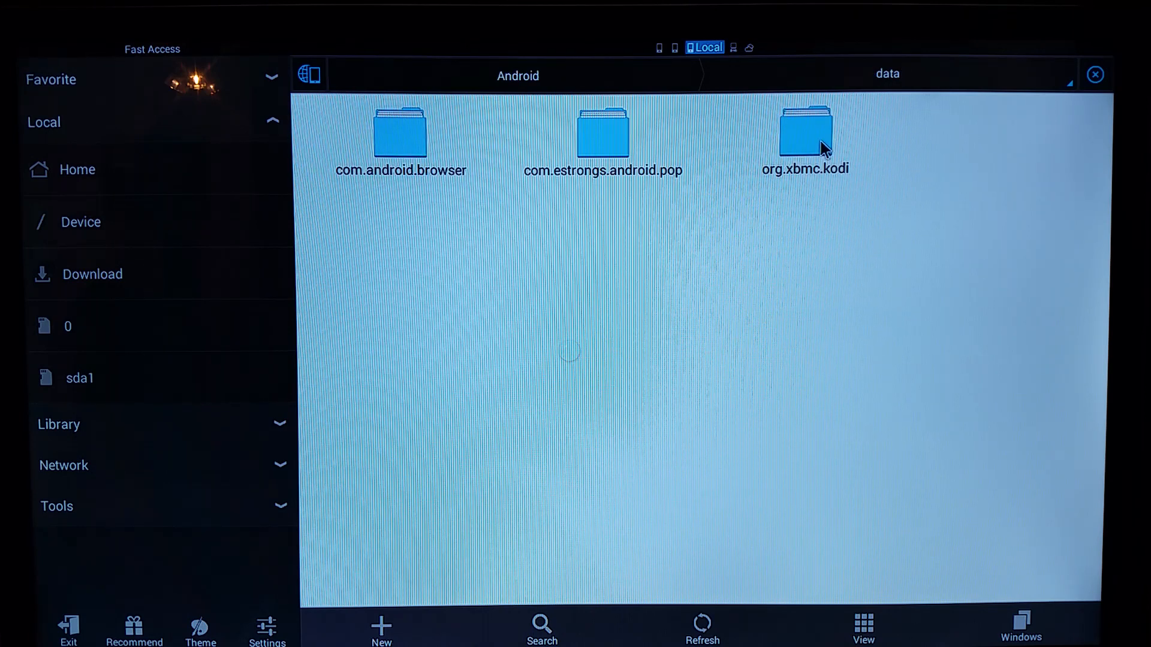
{"action": "double_click", "coordinate": [805, 136]}
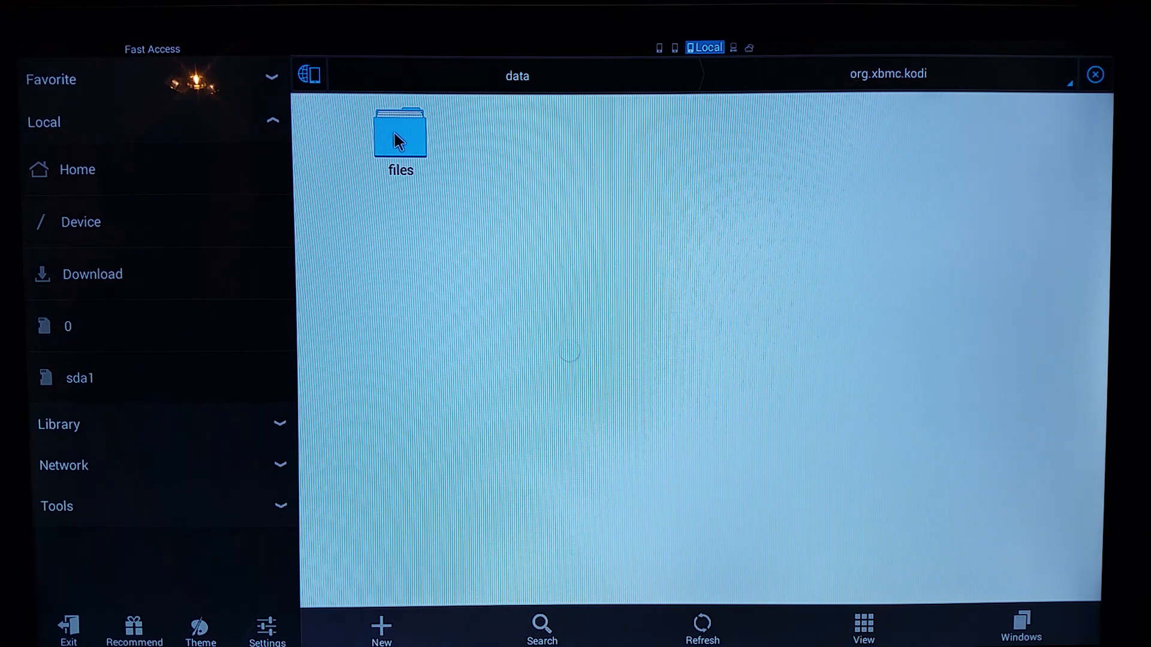
{"action": "double_click", "coordinate": [400, 135]}
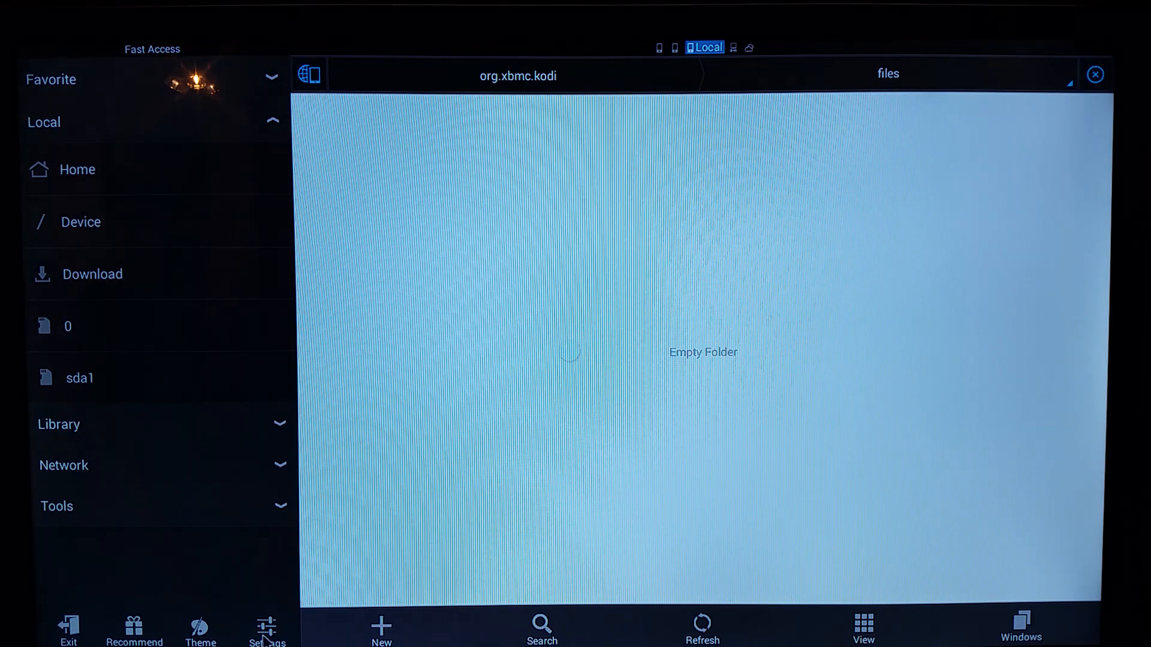
Step: Open ES File Explorer's Display settings page from Settings
{"action": "left_click", "coordinate": [266, 627]}
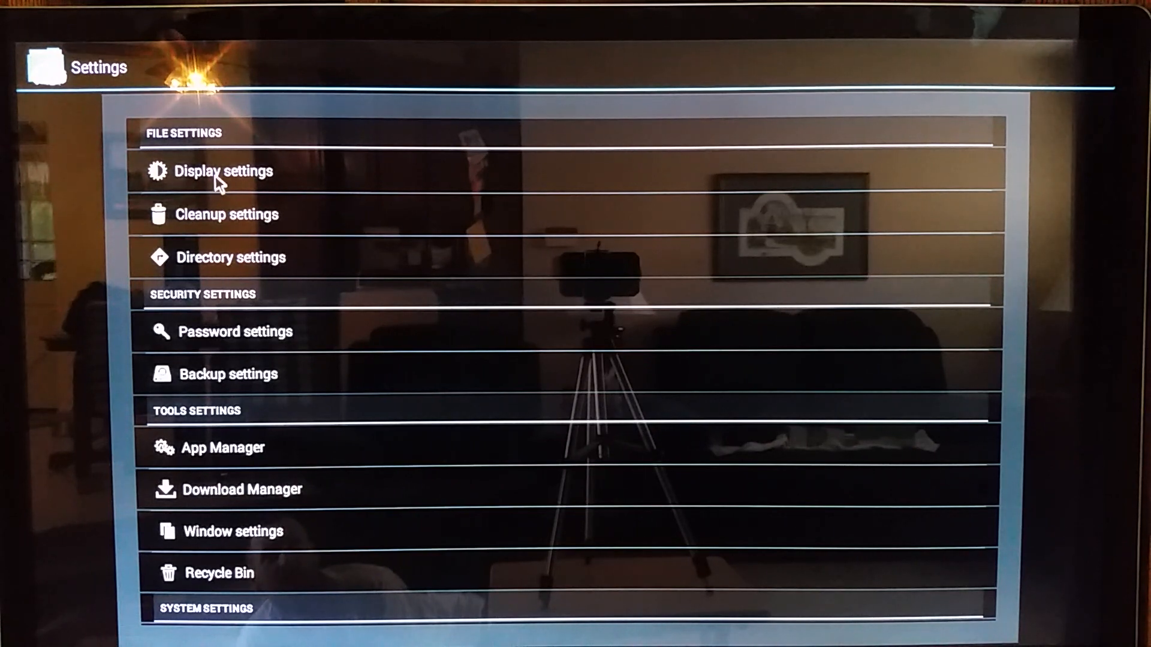
{"action": "left_click", "coordinate": [223, 171]}
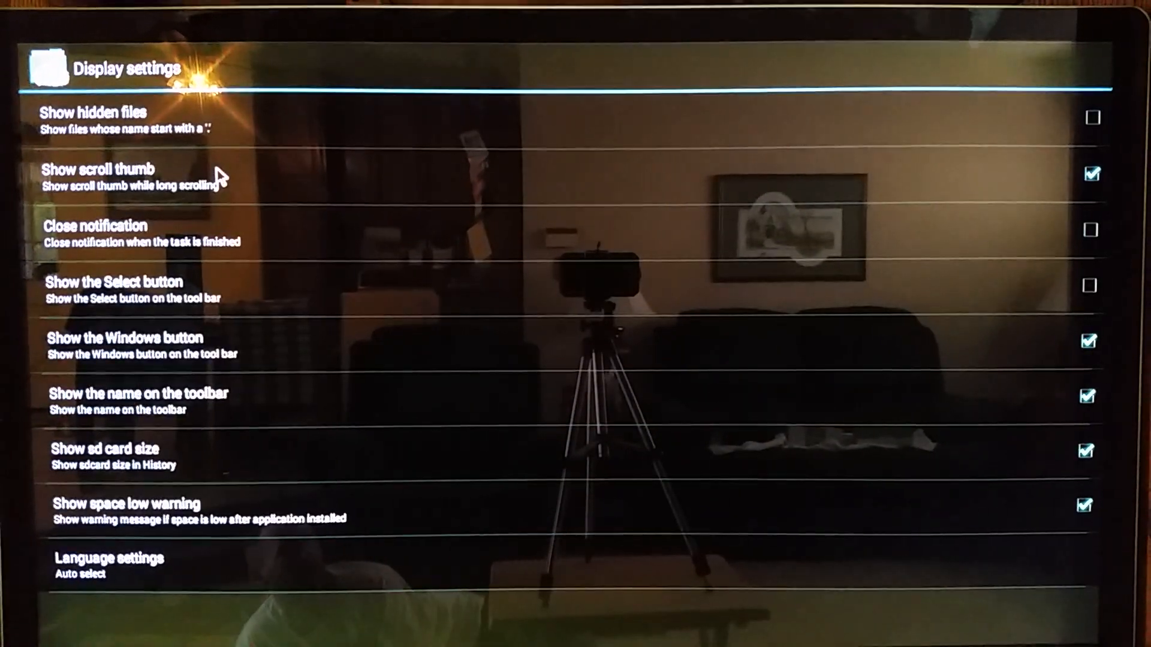
{"action": "mouse_move", "coordinate": [147, 117]}
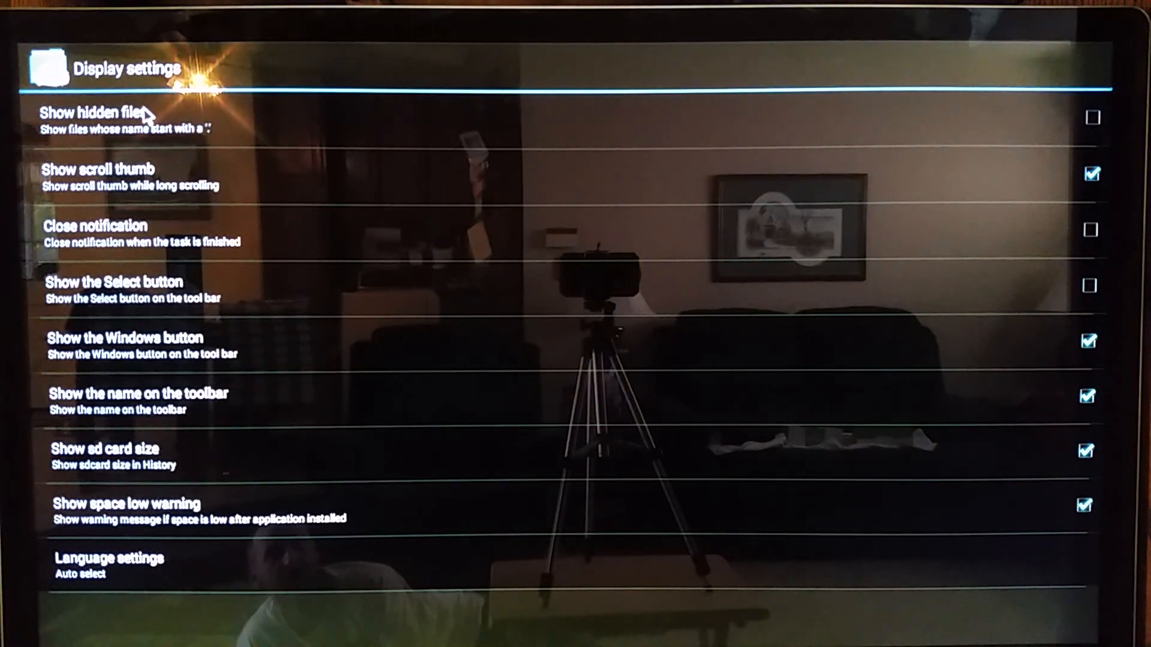
{"action": "mouse_move", "coordinate": [140, 132]}
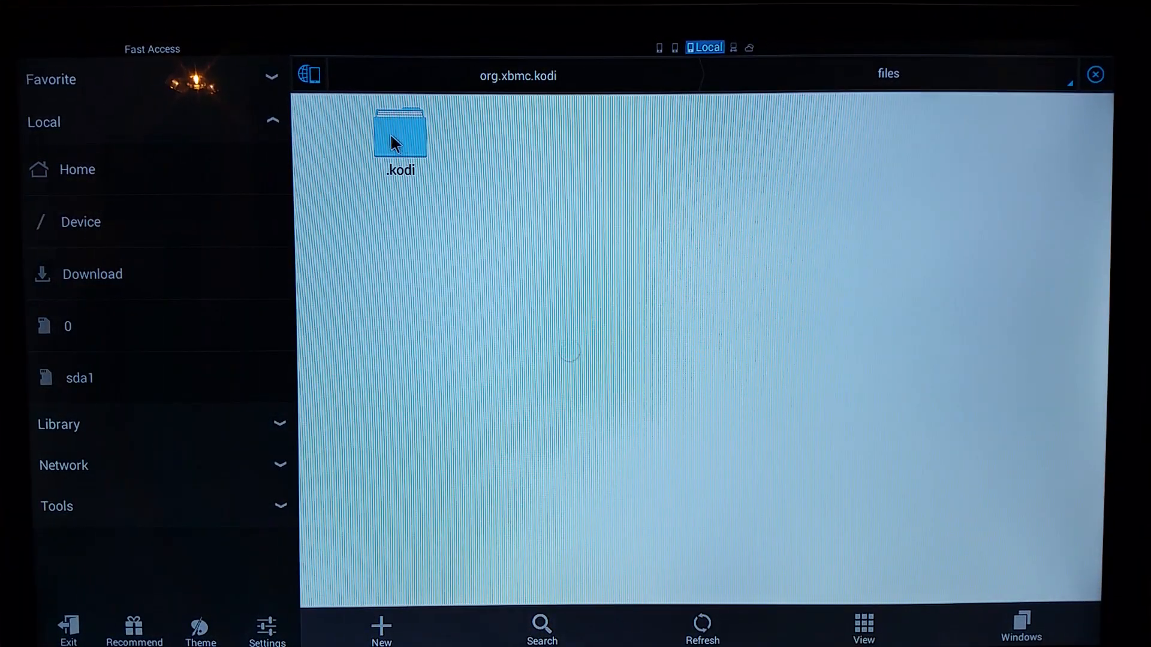
Step: Open .kodi and copy the addons, media, system, temp and userdata folders
{"action": "double_click", "coordinate": [400, 139]}
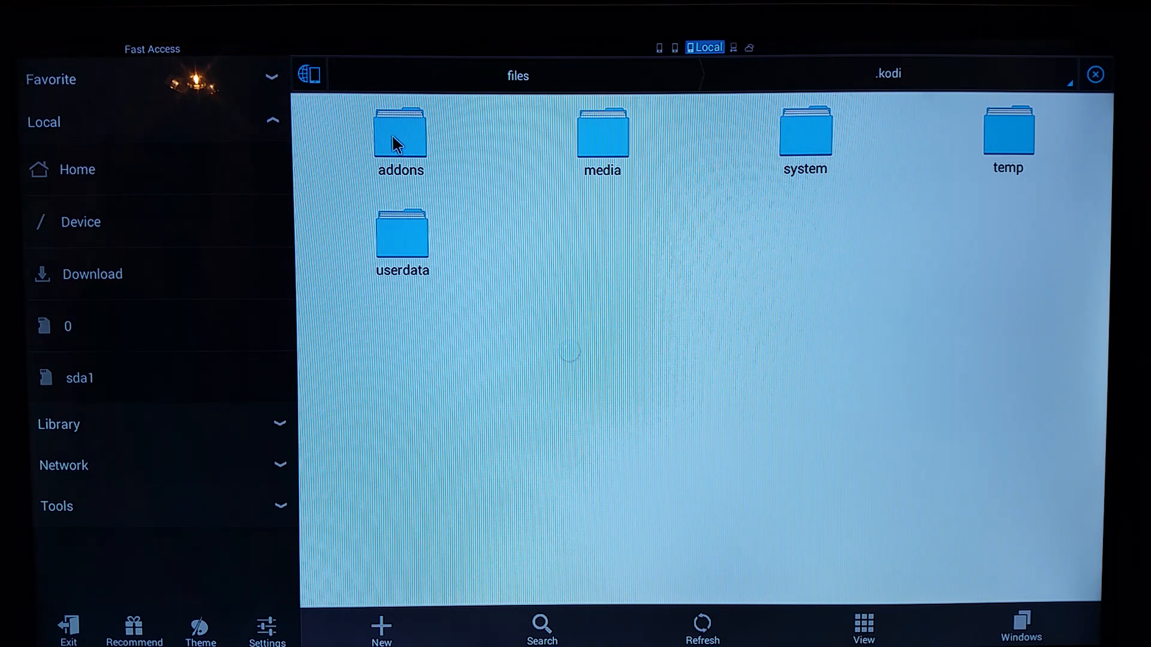
{"action": "left_click", "coordinate": [400, 140]}
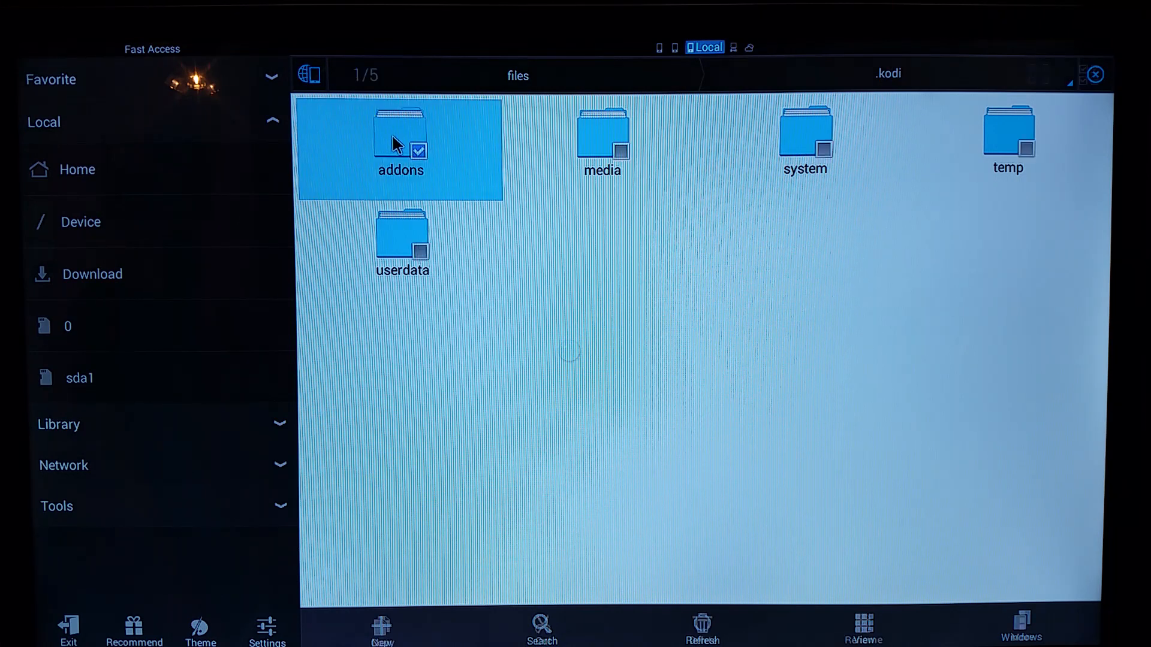
{"action": "left_click", "coordinate": [402, 240]}
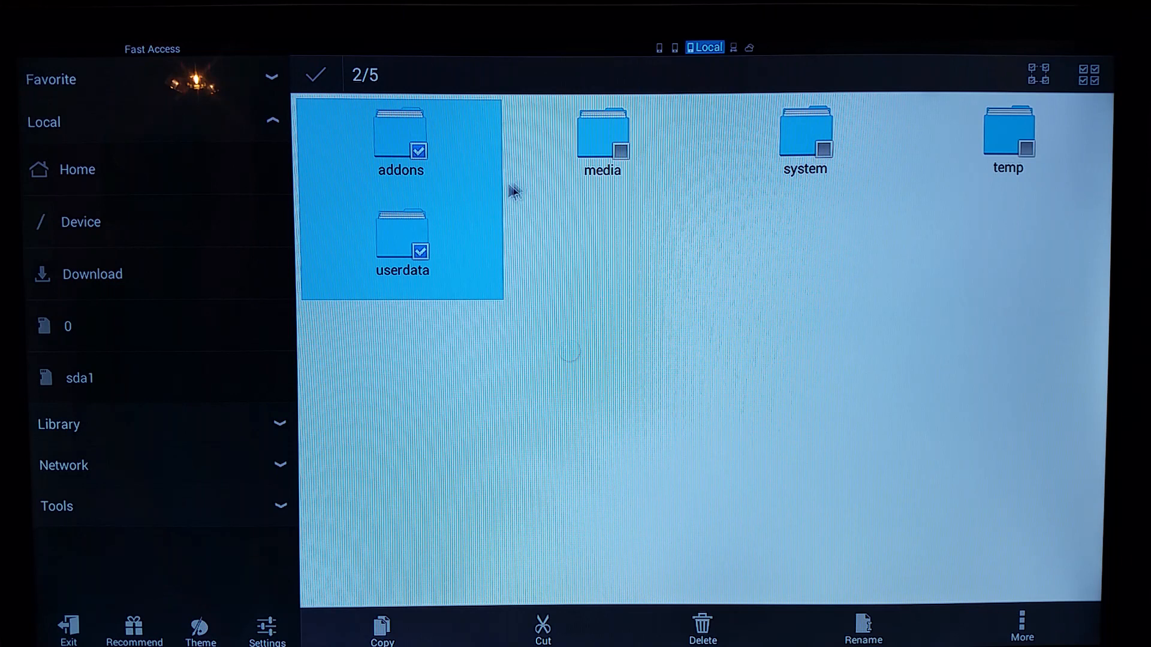
{"action": "left_click", "coordinate": [601, 140]}
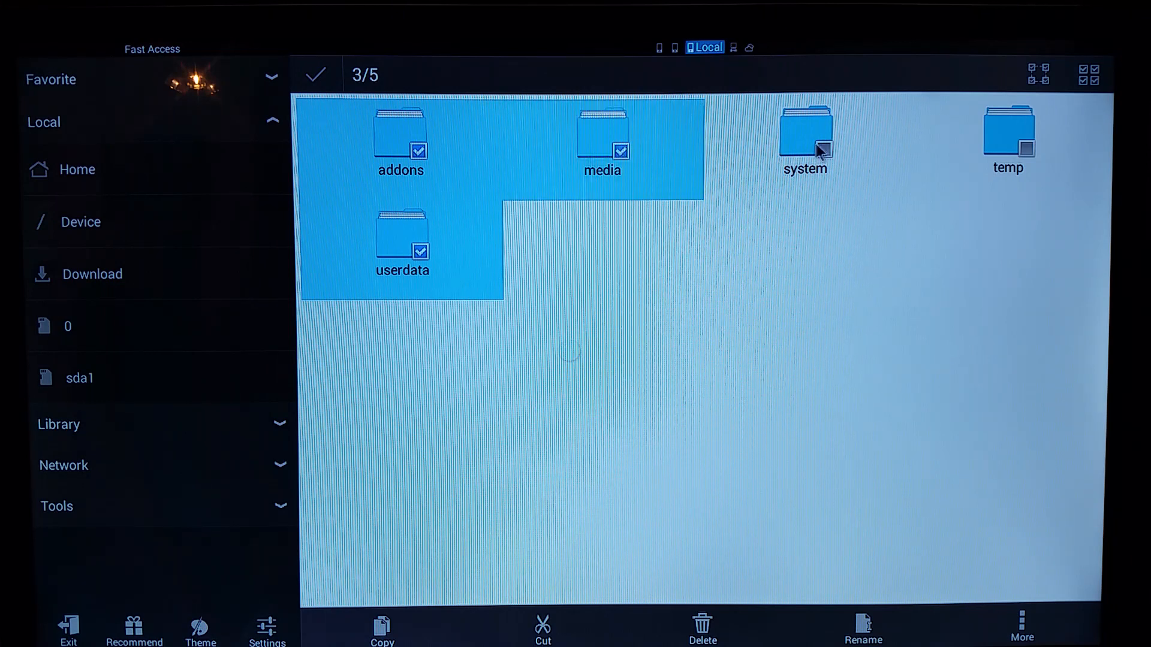
{"action": "left_click", "coordinate": [805, 139]}
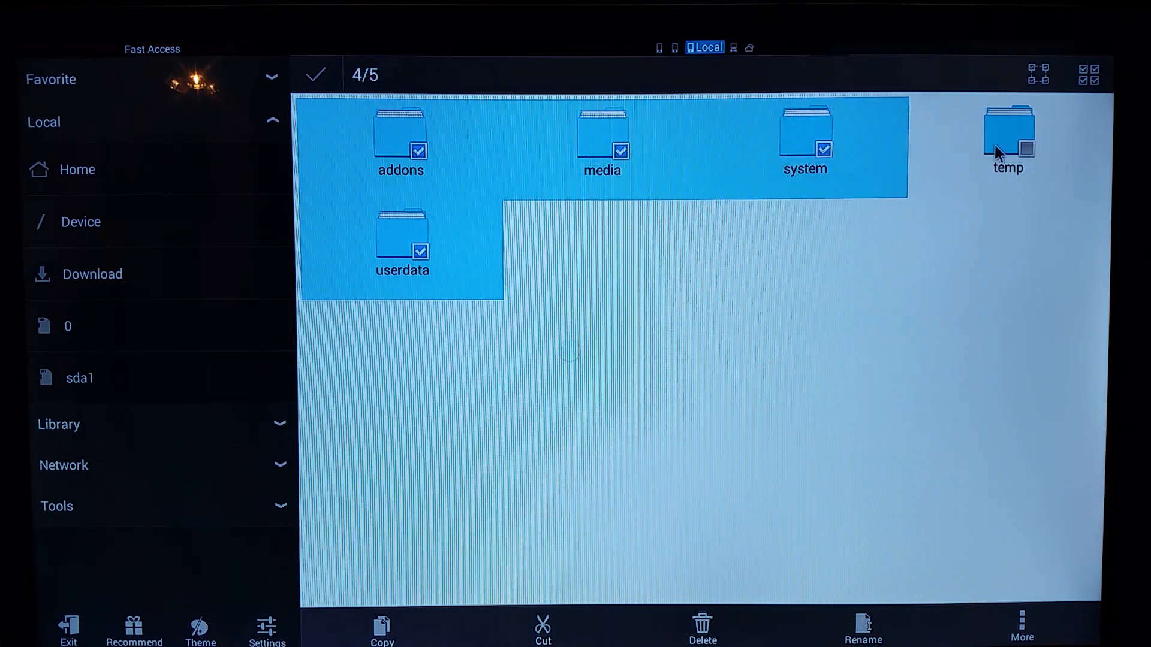
{"action": "left_click", "coordinate": [1008, 137]}
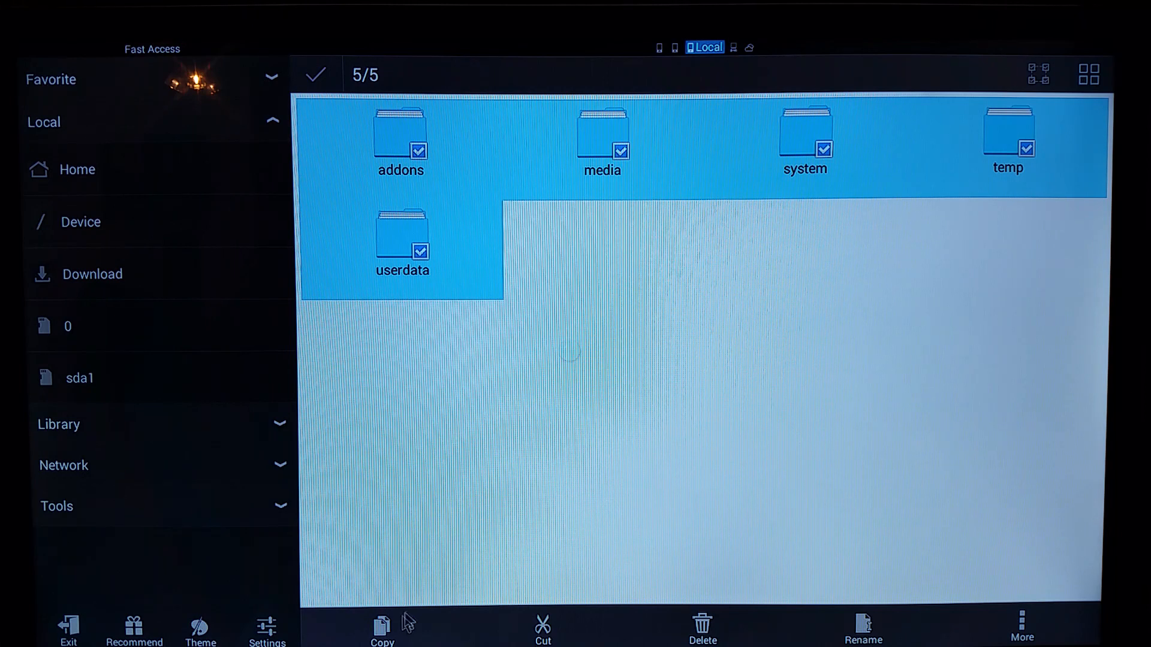
{"action": "left_click", "coordinate": [381, 628]}
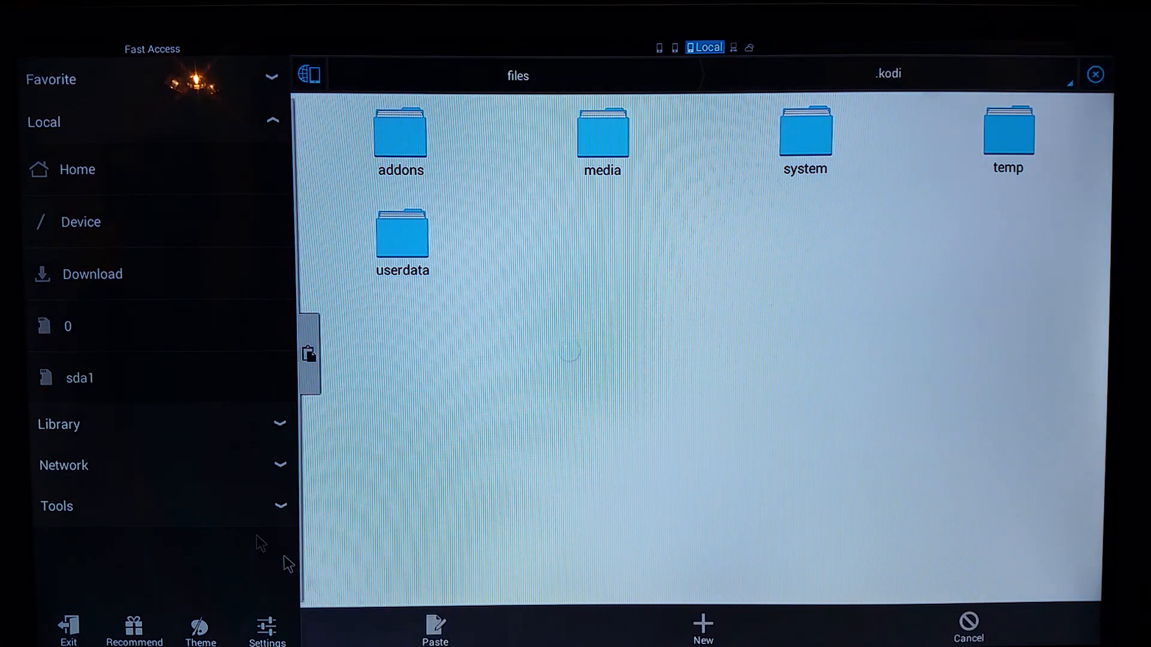
Step: Go to the sda1 USB drive and open the Make Kodi Yours folder
{"action": "left_click", "coordinate": [79, 377]}
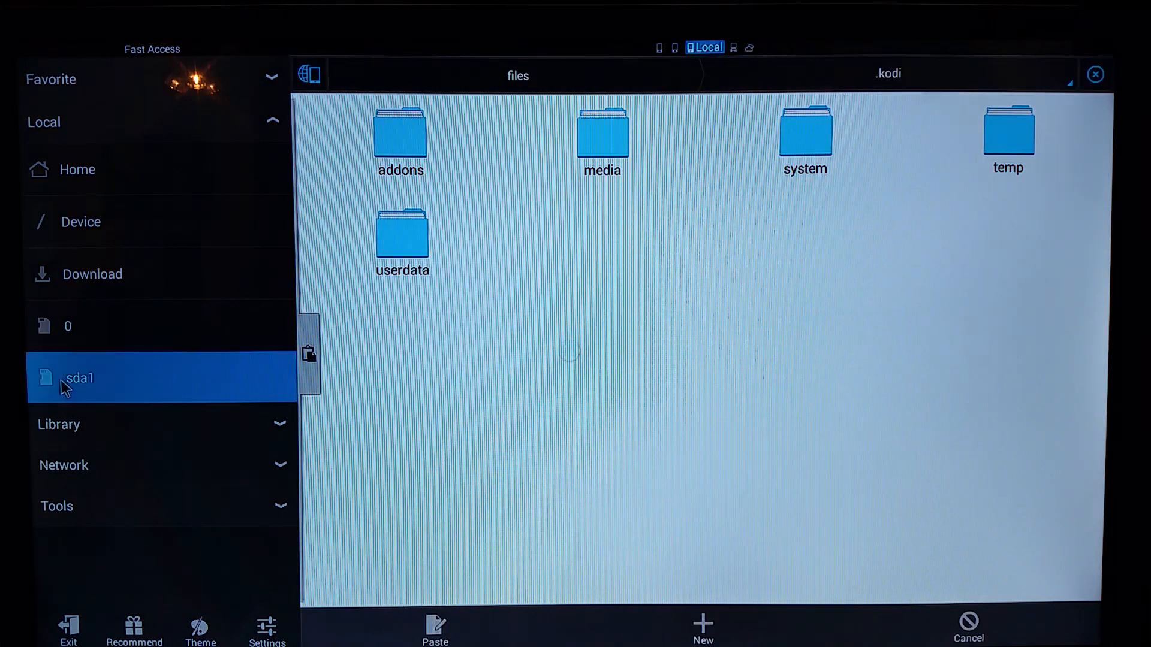
{"action": "left_click", "coordinate": [78, 377]}
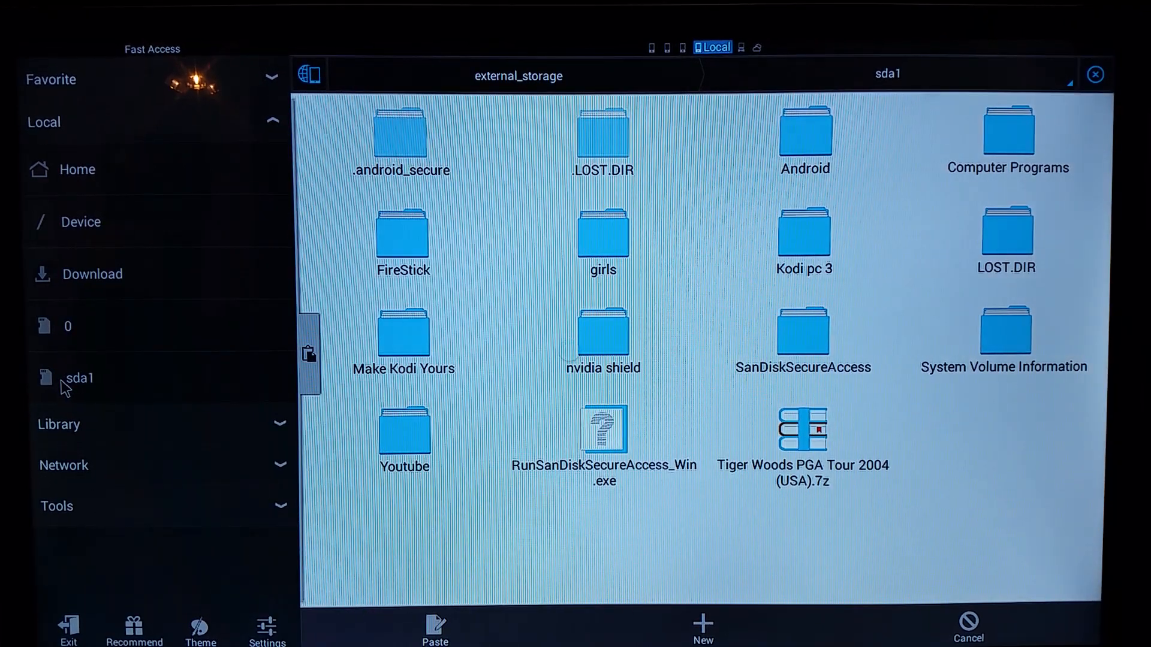
{"action": "mouse_move", "coordinate": [418, 360]}
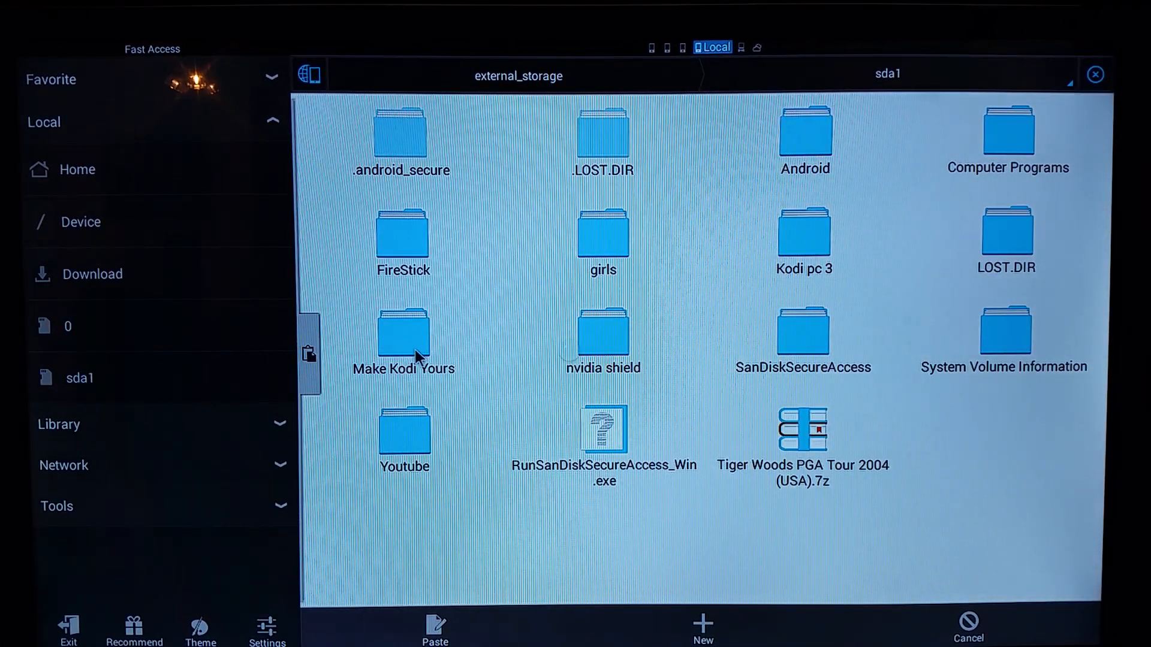
{"action": "double_click", "coordinate": [402, 334]}
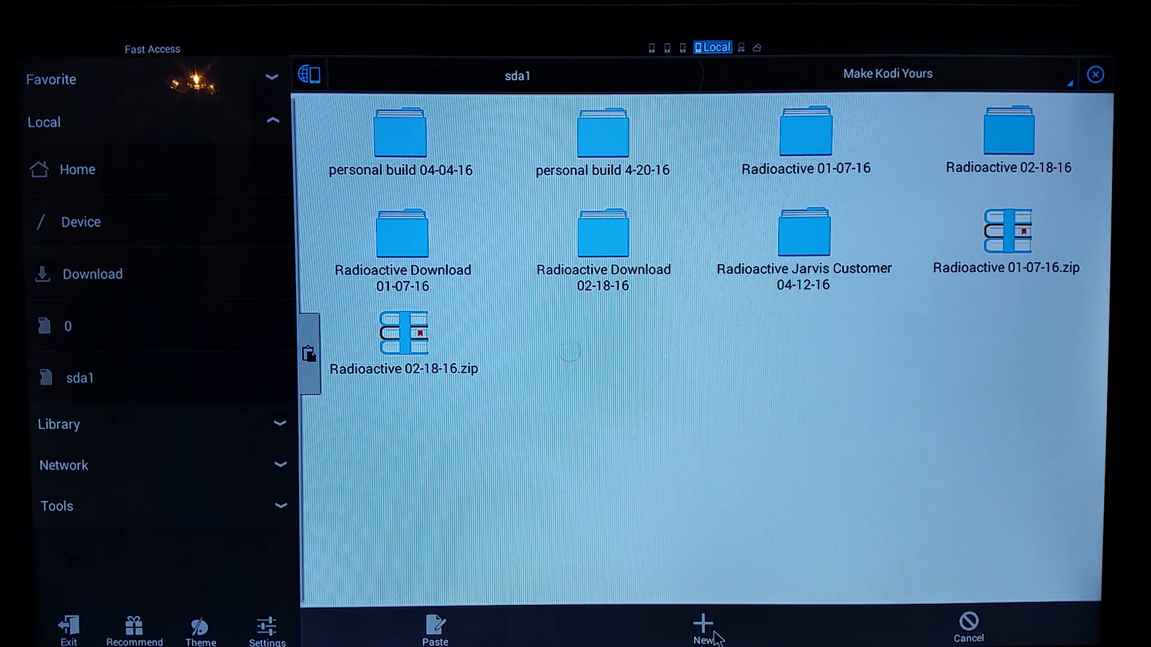
Step: Create a new folder named 'New Build'
{"action": "left_click", "coordinate": [702, 628]}
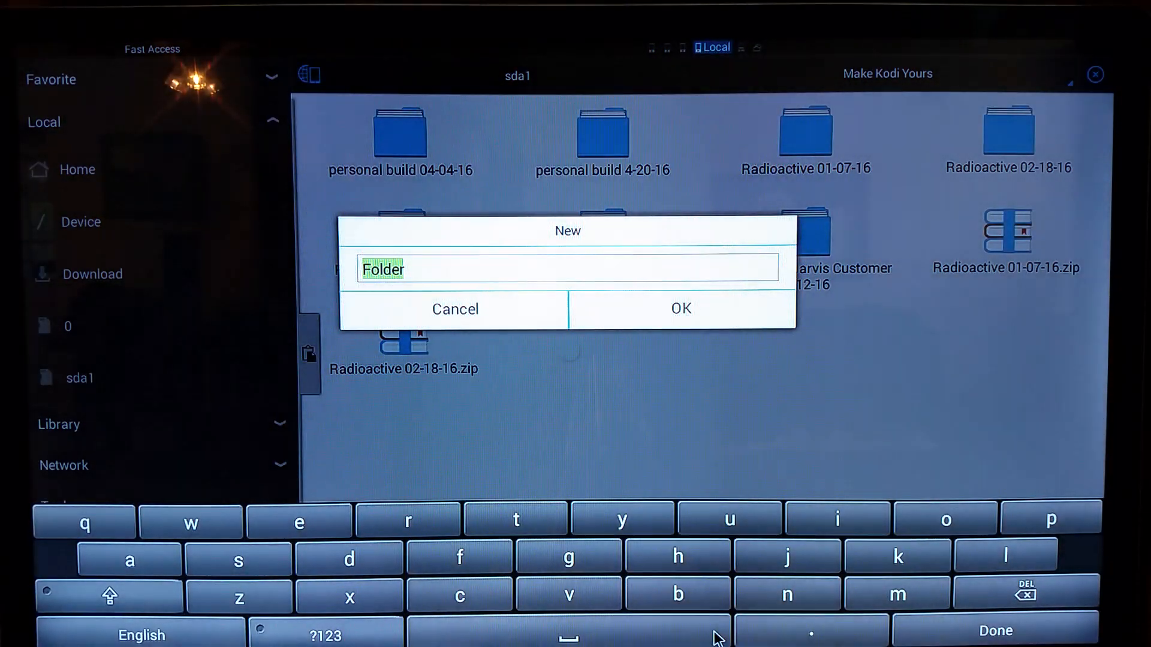
{"action": "type", "text": "New"}
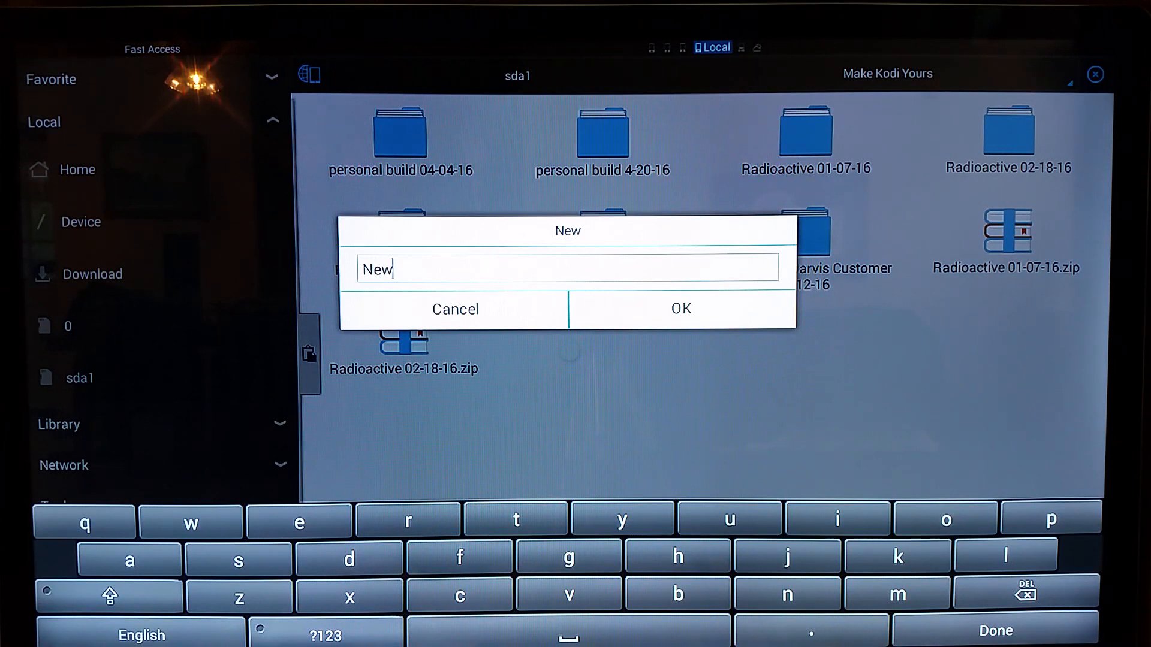
{"action": "type", "text": "Bu"}
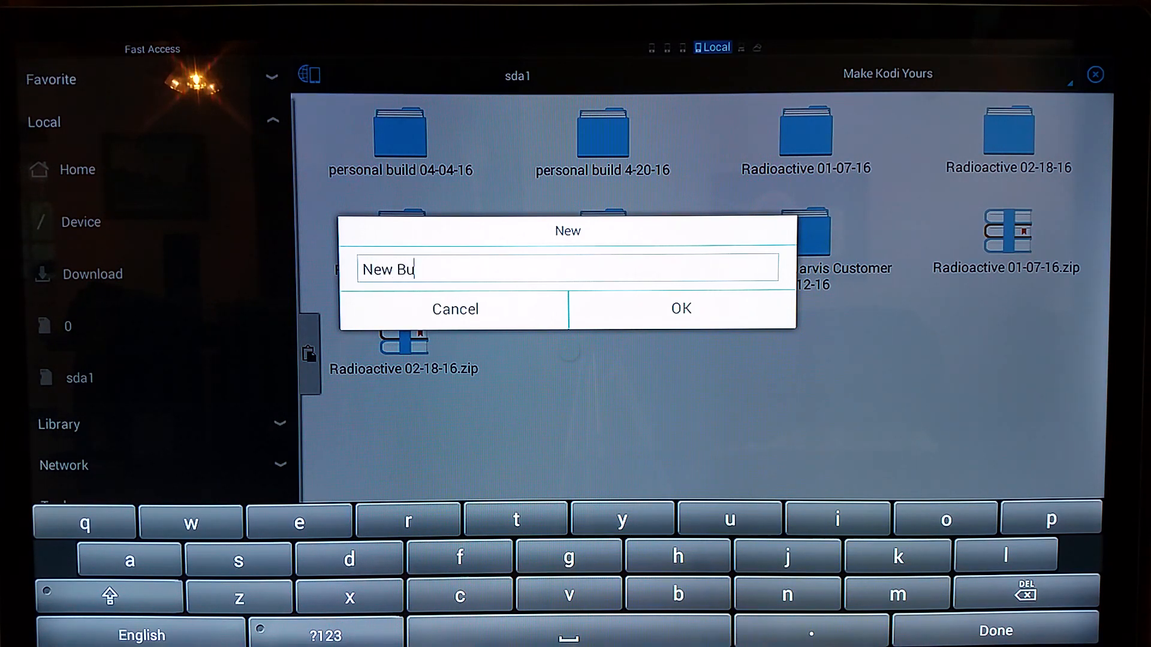
{"action": "type", "text": "ild"}
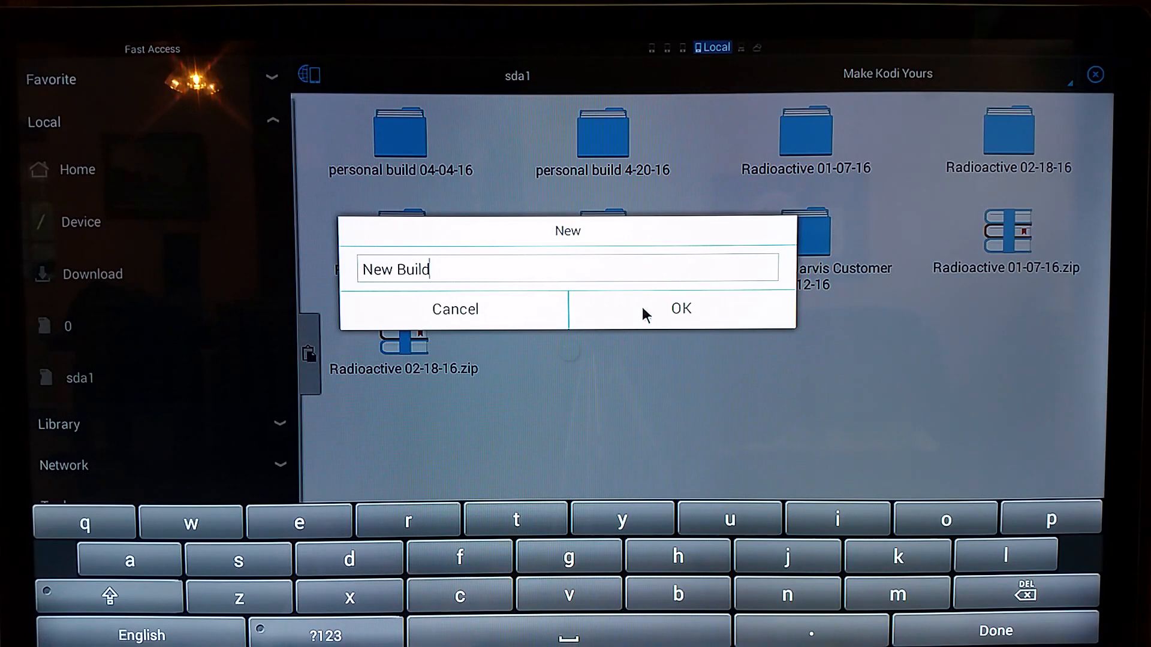
{"action": "left_click", "coordinate": [679, 308]}
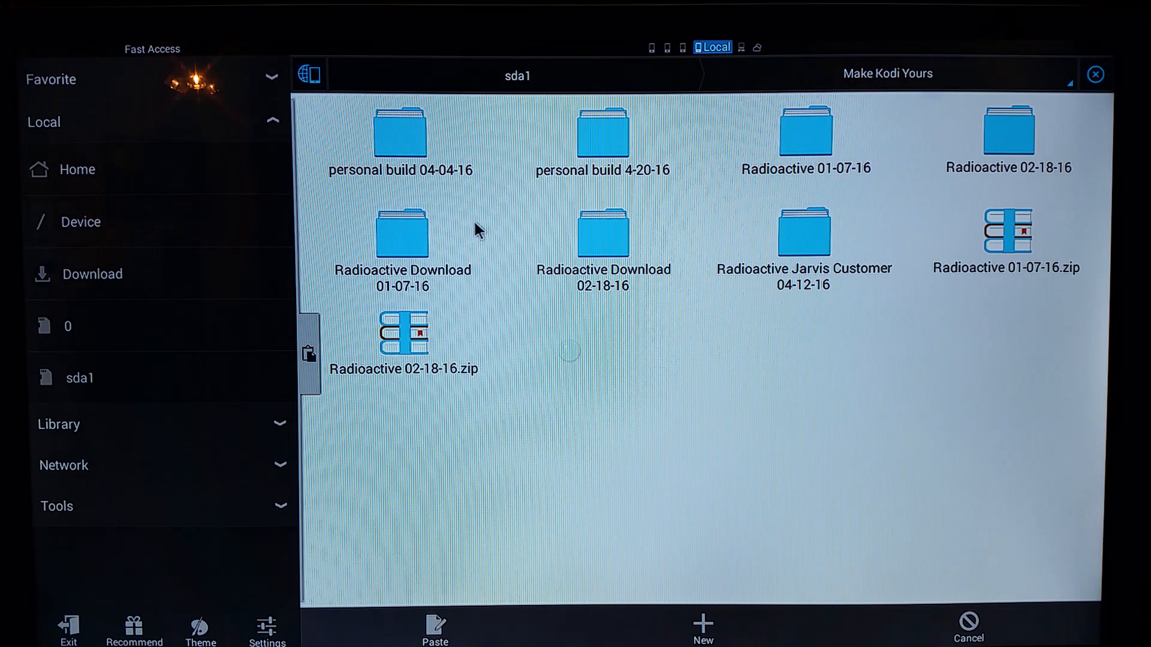
Step: Open the New Build folder inside Make Kodi Yours
{"action": "left_click", "coordinate": [700, 629]}
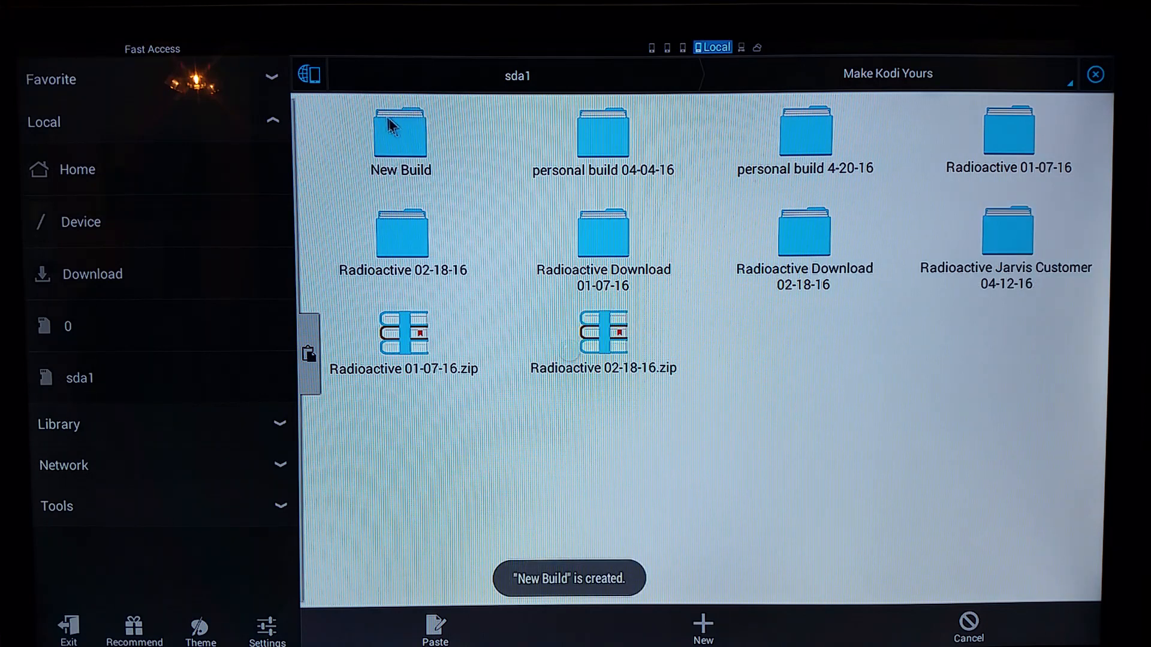
{"action": "double_click", "coordinate": [401, 134]}
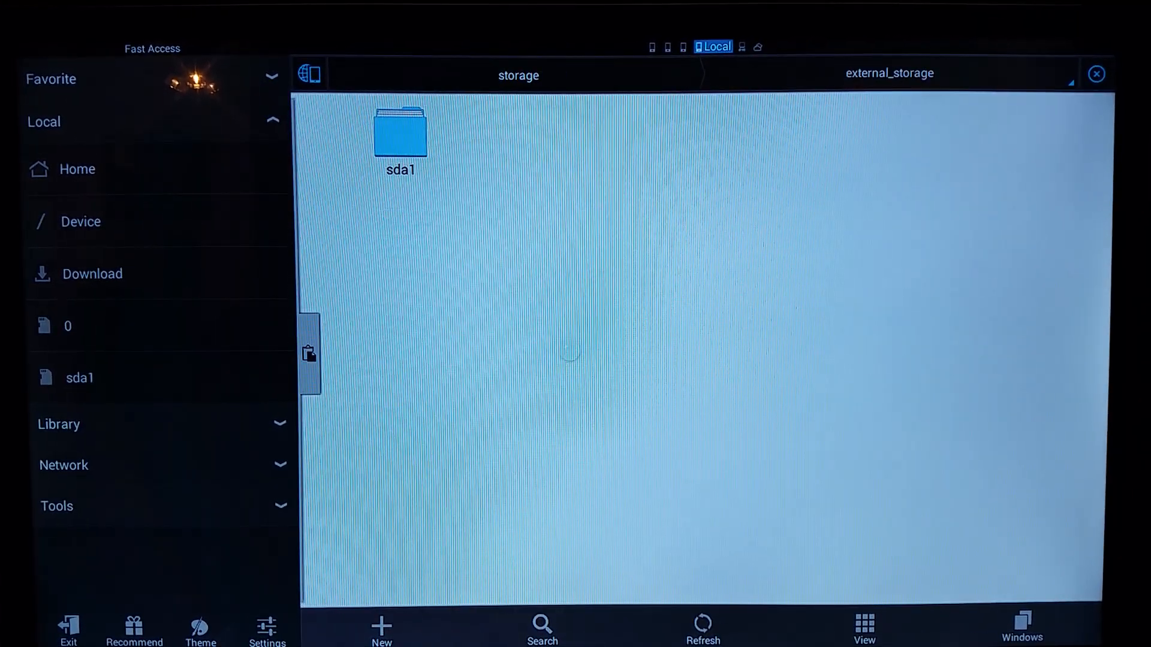
Step: Exit ES File Explorer and launch Kodi from My Apps
{"action": "left_click", "coordinate": [79, 221]}
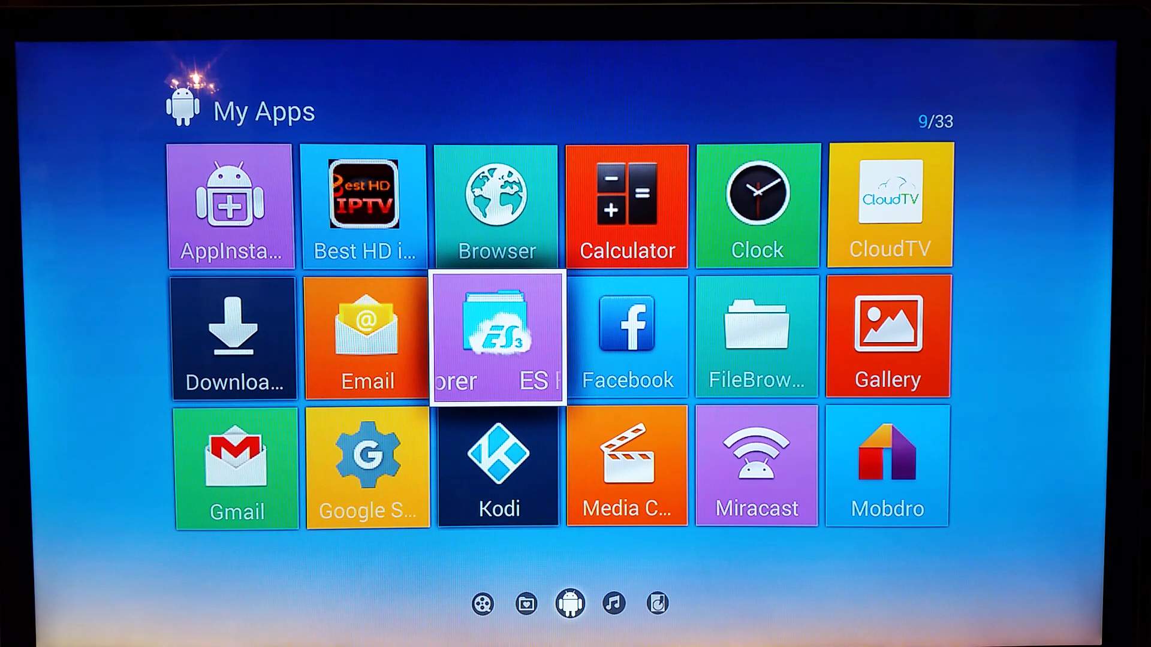
{"action": "left_click", "coordinate": [498, 466]}
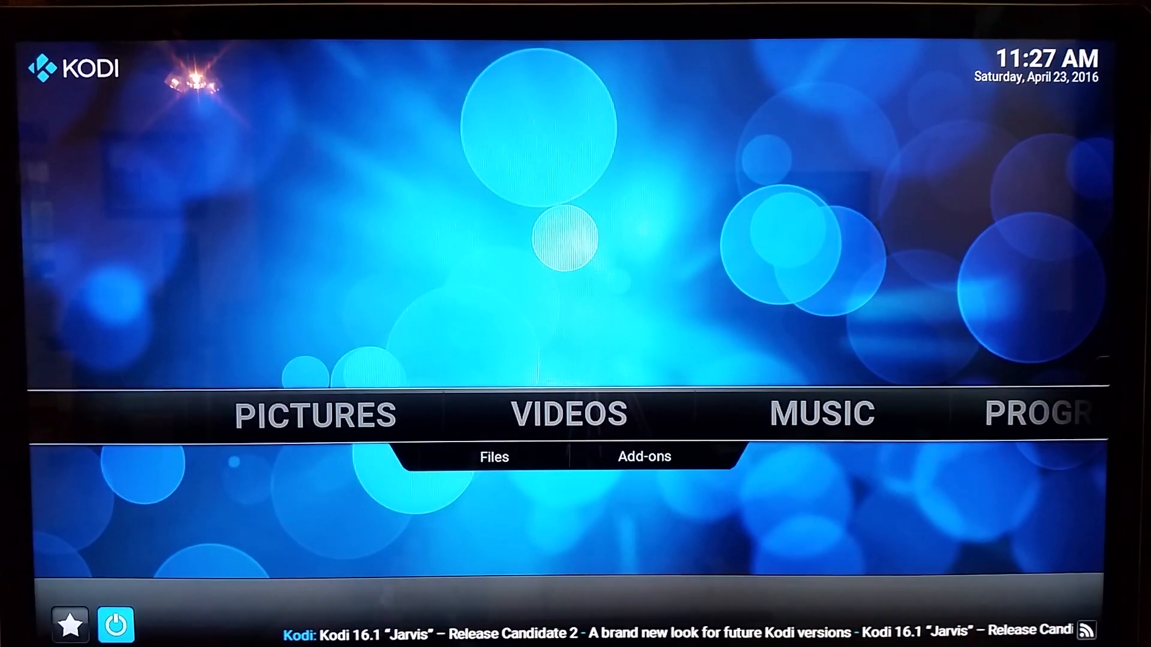